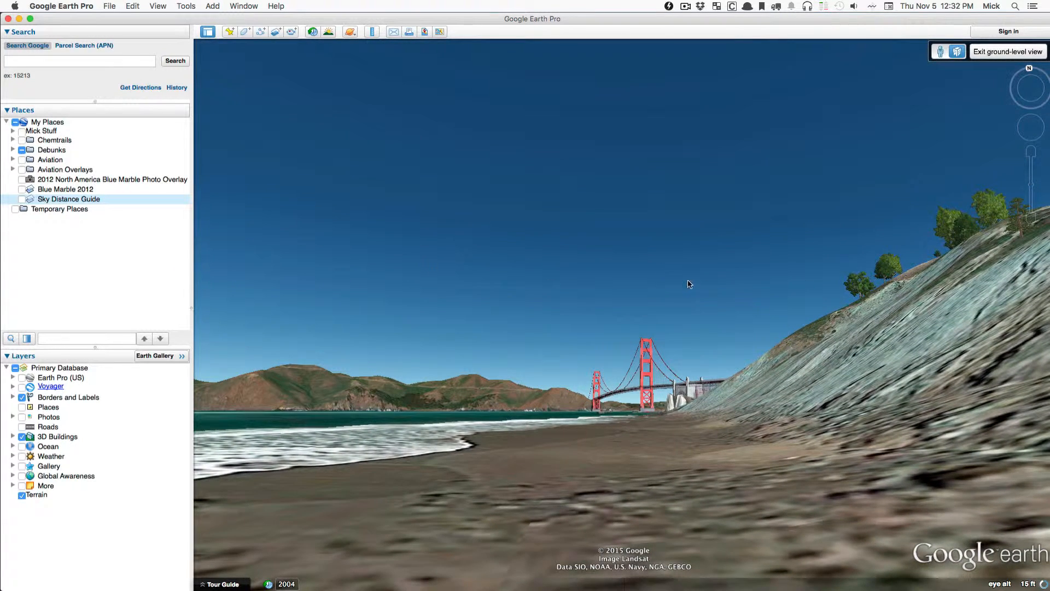
{"action": "mouse_move", "coordinate": [497, 317]}
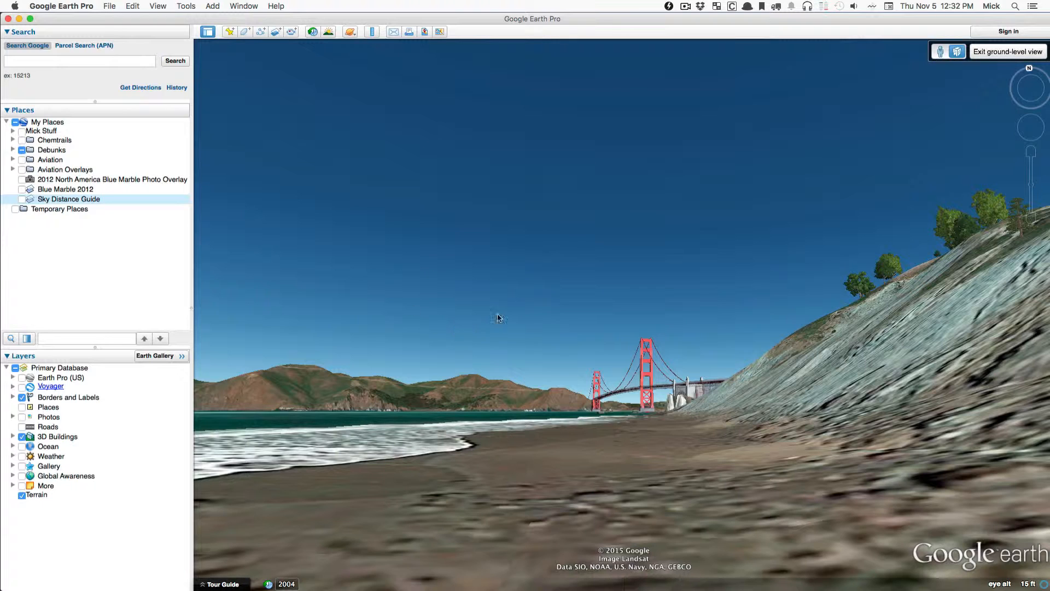
{"action": "mouse_move", "coordinate": [492, 250]}
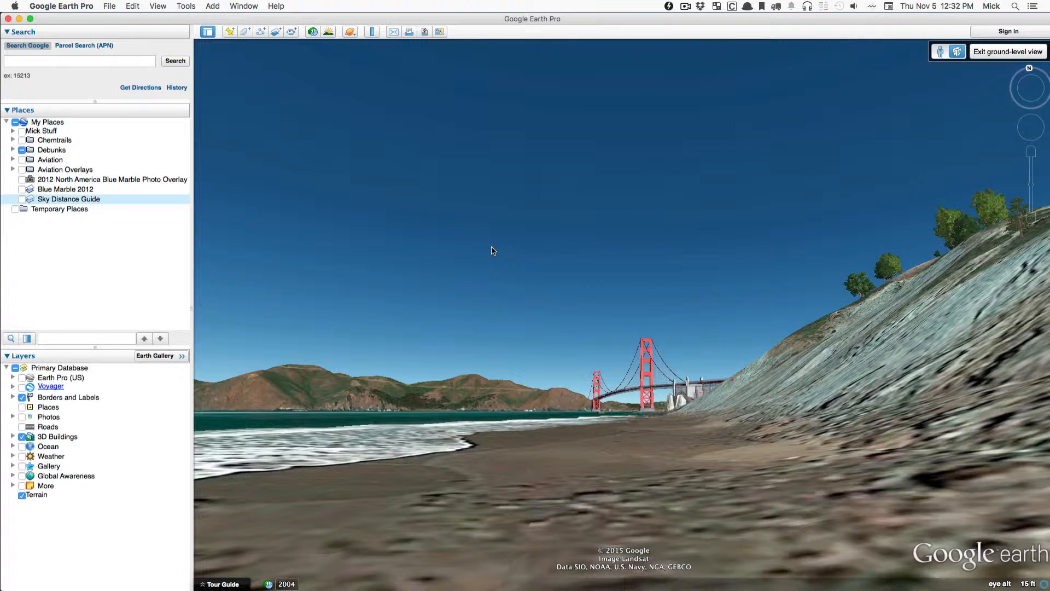
{"action": "mouse_move", "coordinate": [255, 245]}
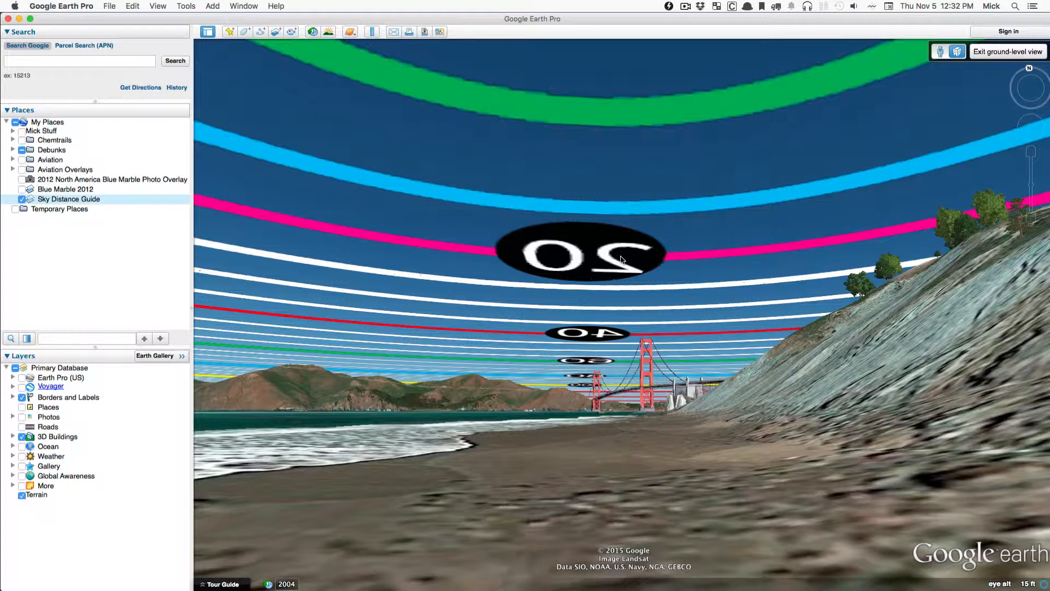
- Bring up the Sky Distance Guide's context menu in Places
{"action": "right_click", "coordinate": [69, 199]}
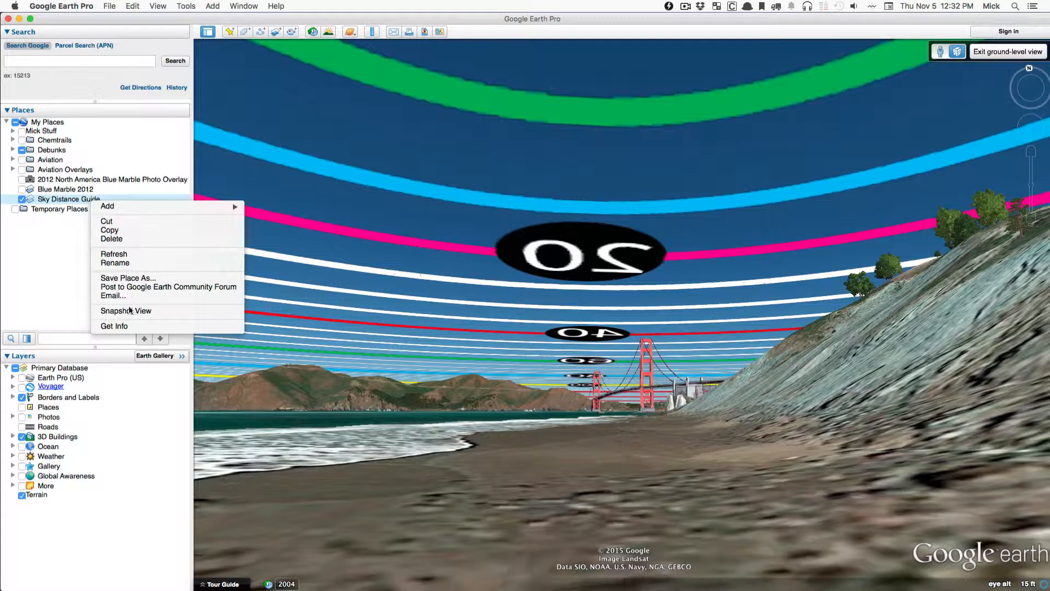
{"action": "mouse_move", "coordinate": [169, 287]}
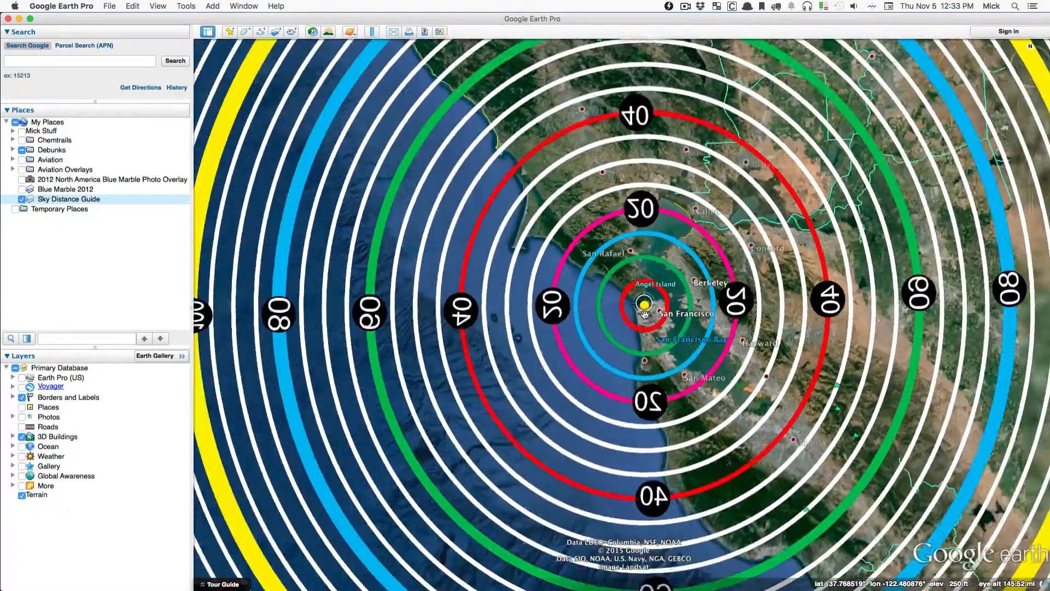
- Zoom out until the rings reach past Sacramento and Fresno
{"action": "scroll", "scroll_direction": "down", "scroll_amount": 3}
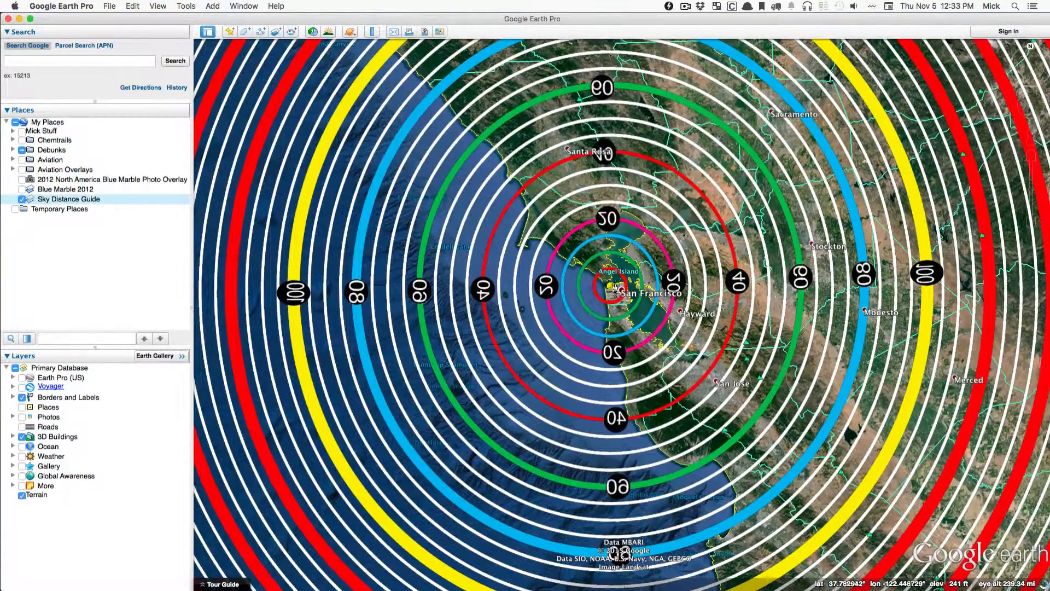
{"action": "scroll", "scroll_direction": "up", "scroll_amount": 3}
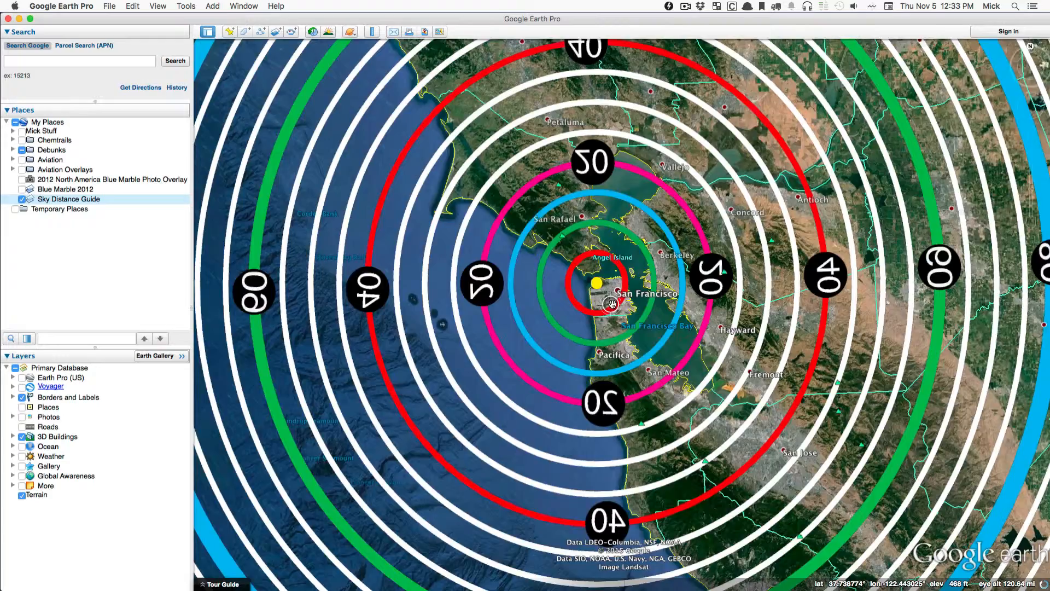
{"action": "scroll", "scroll_direction": "down", "scroll_amount": 3}
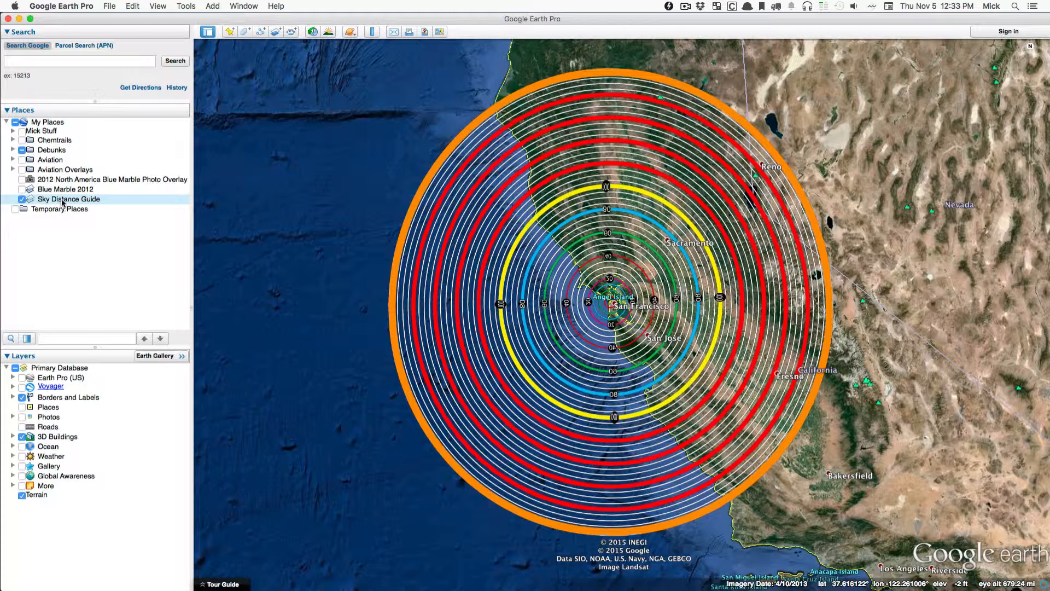
- Delete the Sky Distance Guide overlay from My Places
{"action": "right_click", "coordinate": [69, 199]}
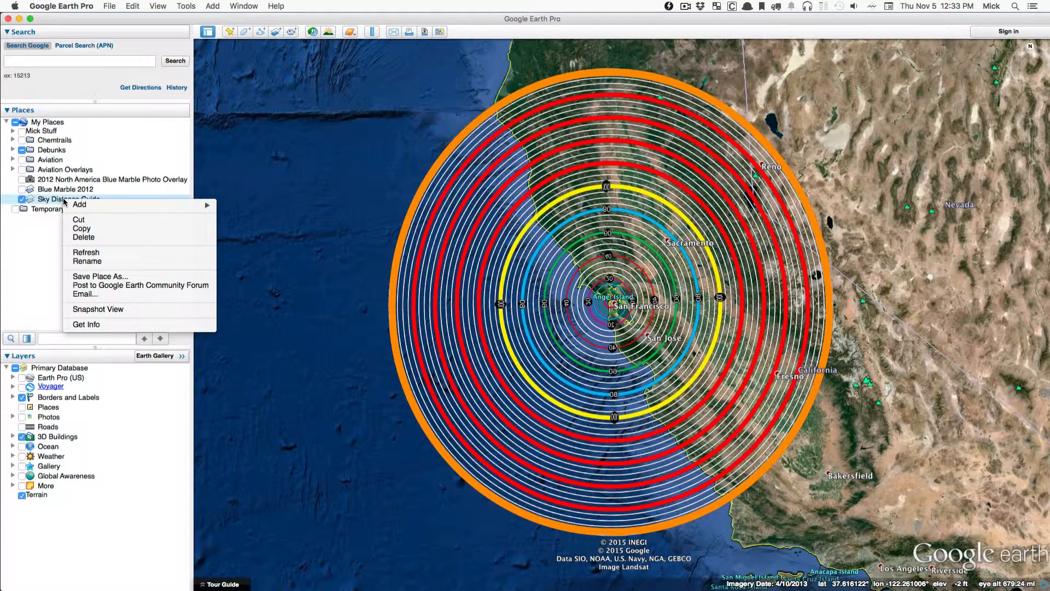
{"action": "mouse_move", "coordinate": [113, 248]}
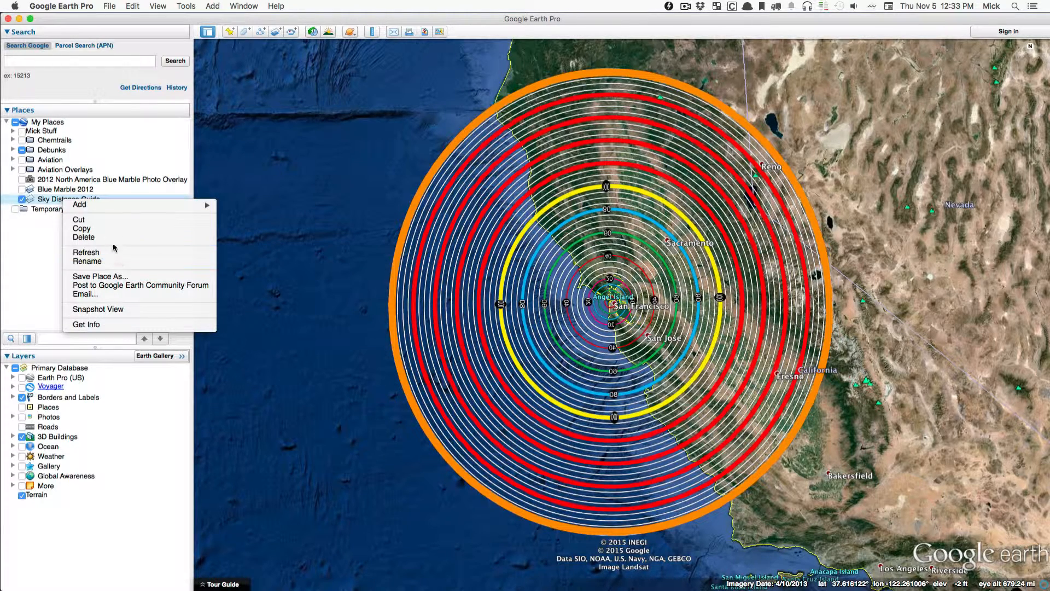
{"action": "left_click", "coordinate": [84, 237]}
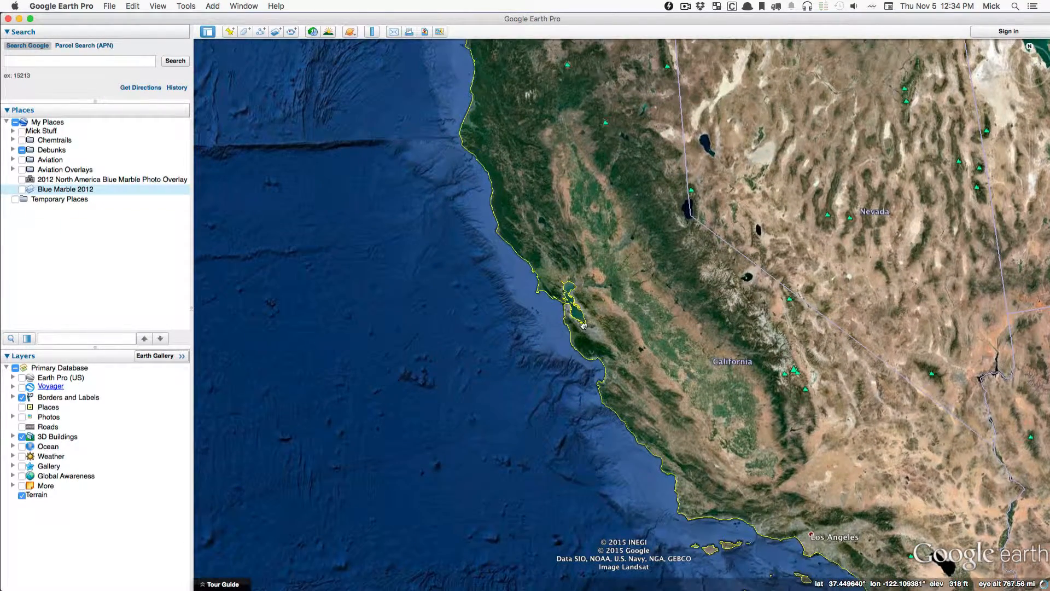
- Start a Ruler line at San Francisco, measuring about 200 miles east
{"action": "left_click", "coordinate": [372, 32]}
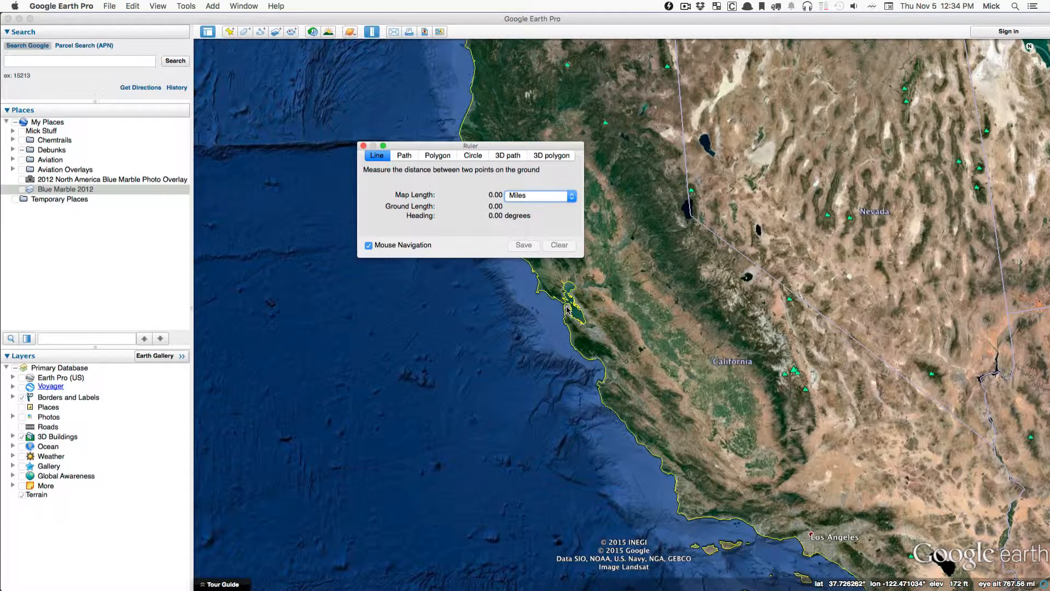
{"action": "left_click", "coordinate": [733, 301]}
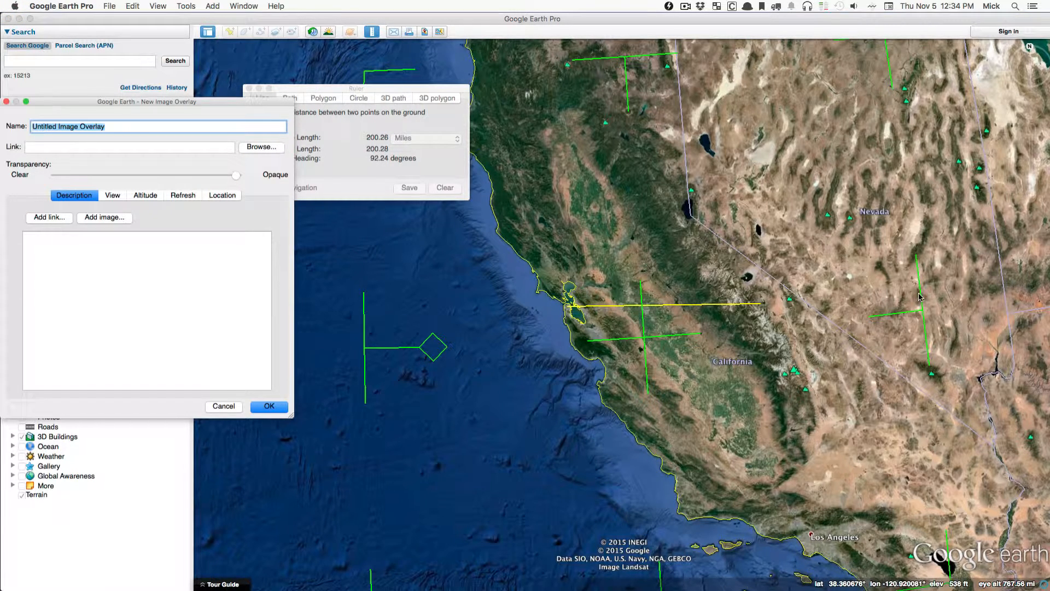
{"action": "left_click", "coordinate": [128, 146]}
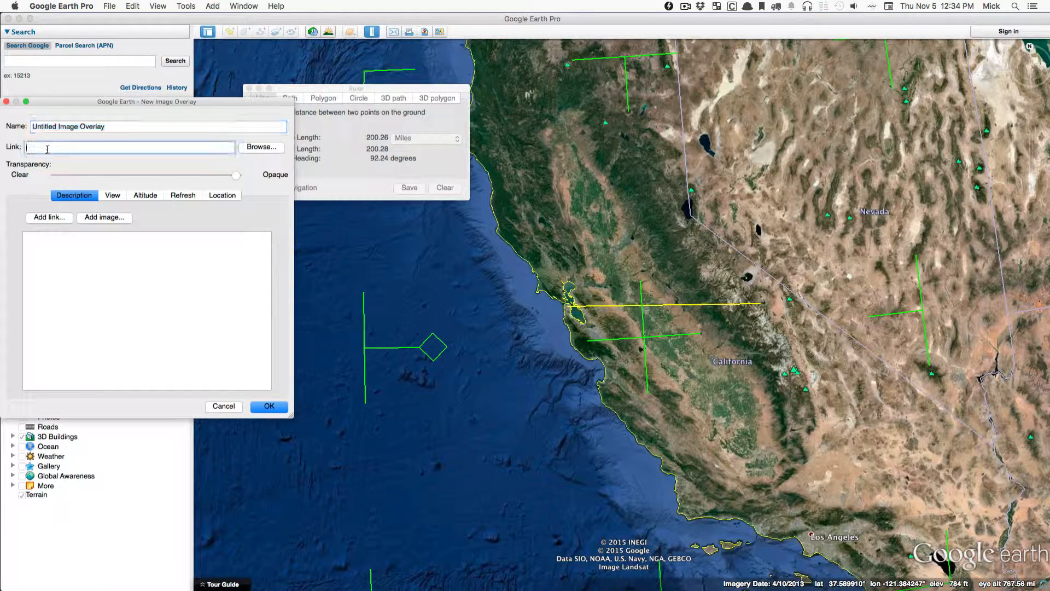
{"action": "type", "text": "h"}
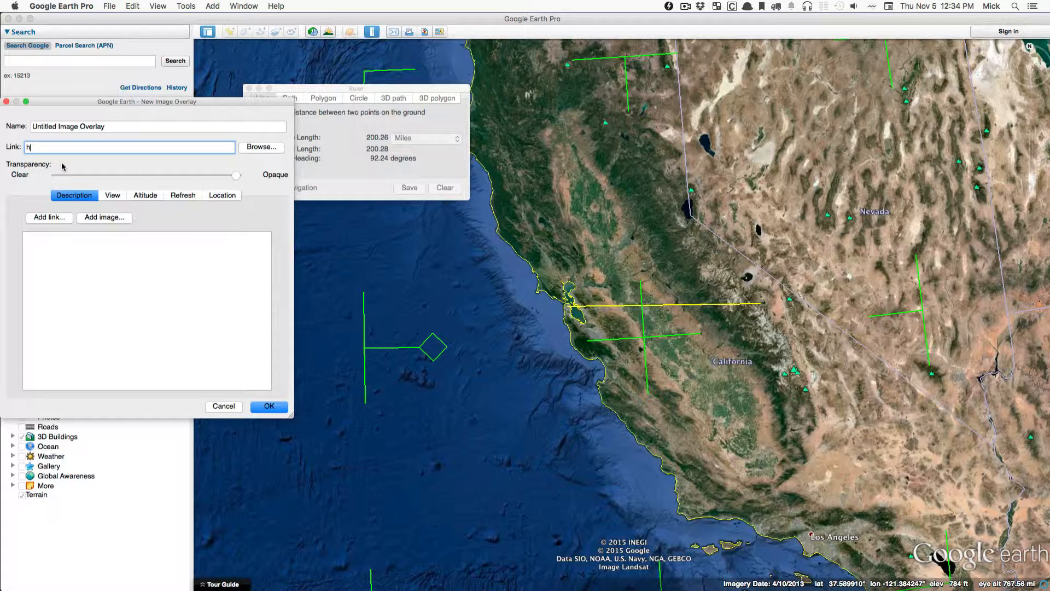
{"action": "type", "text": "ttp://"}
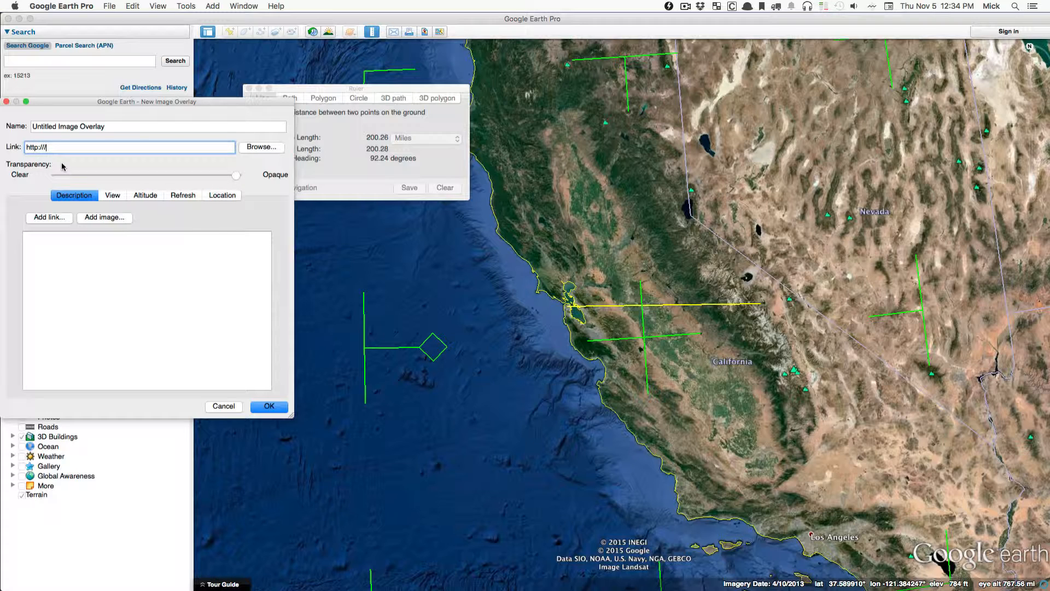
{"action": "type", "text": "m"}
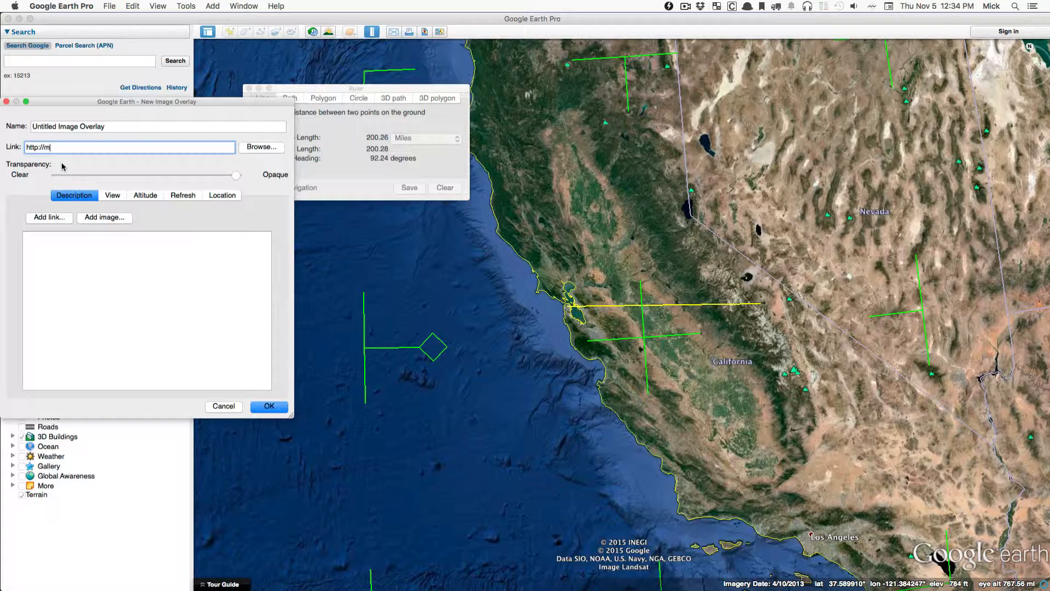
{"action": "type", "text": "etabunk.o"}
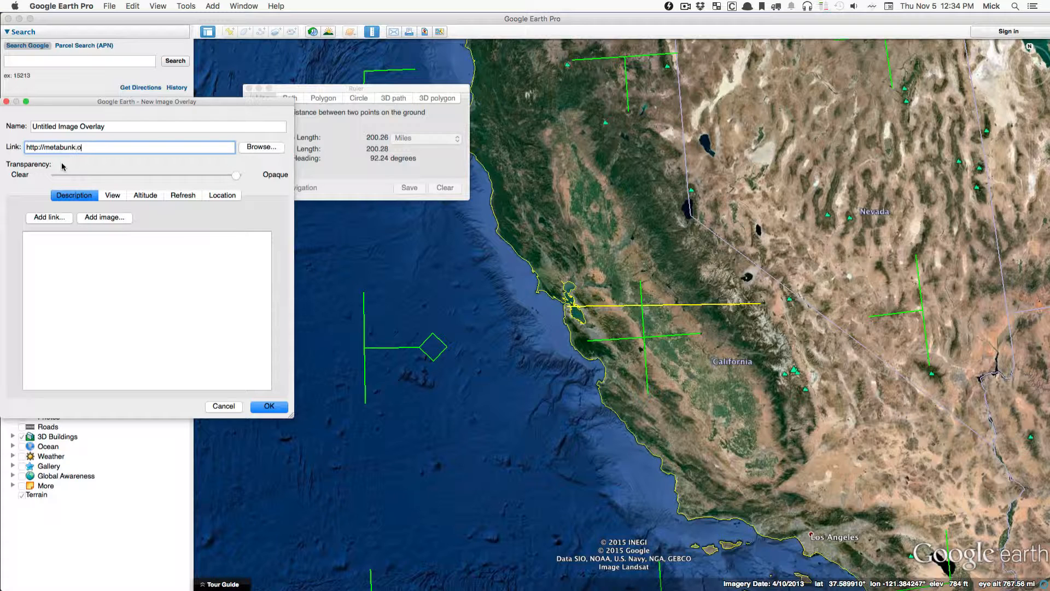
{"action": "type", "text": "rg/rings.png"}
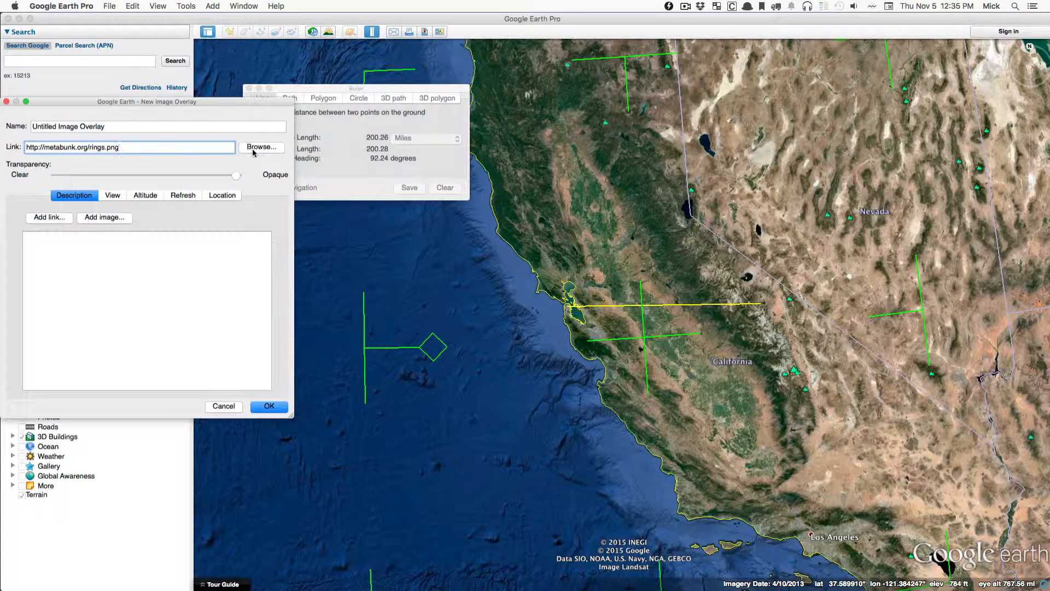
{"action": "mouse_move", "coordinate": [129, 159]}
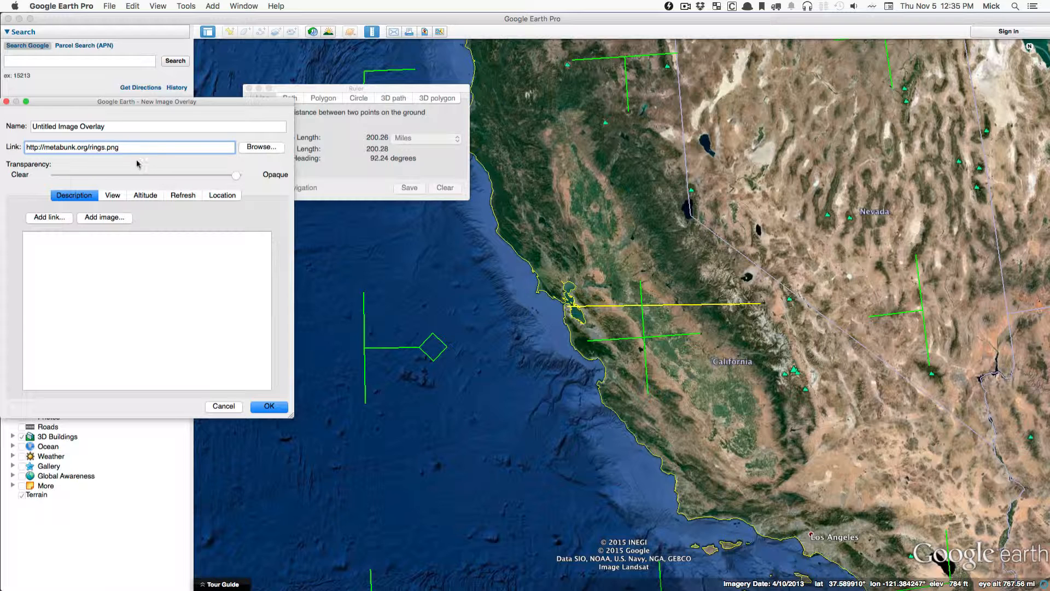
{"action": "left_click", "coordinate": [134, 281]}
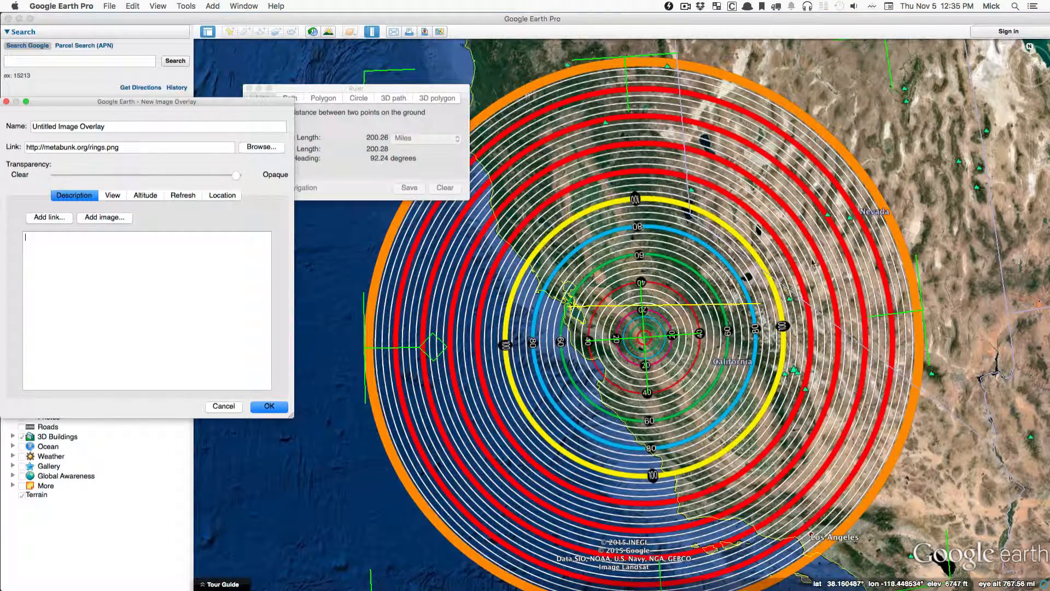
- Zoom in on central San Francisco at the centre of the rings
{"action": "scroll", "scroll_direction": "down", "scroll_amount": 3}
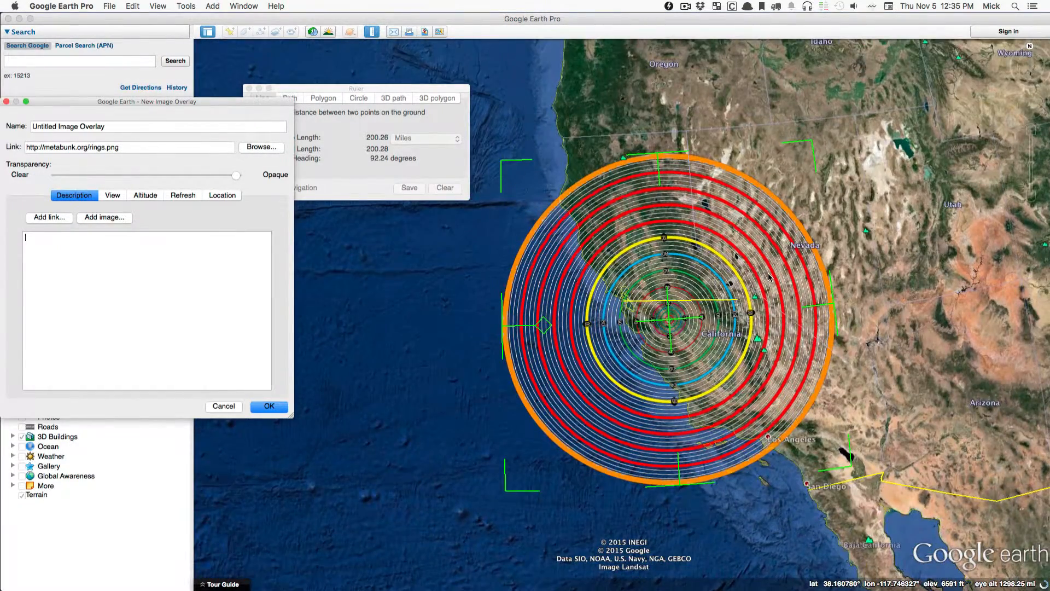
{"action": "scroll", "scroll_direction": "down", "scroll_amount": 3}
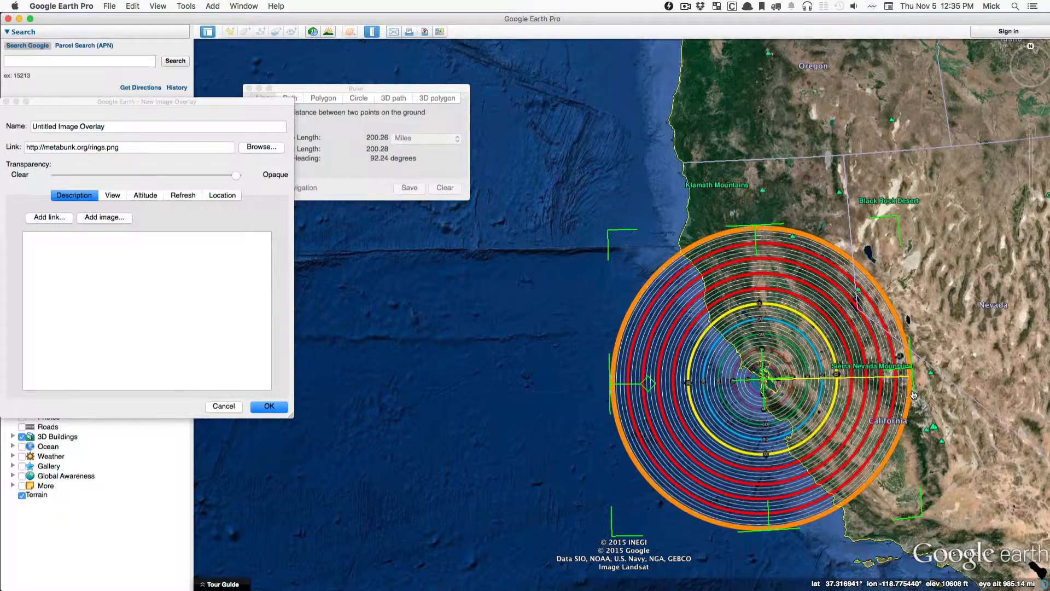
{"action": "scroll", "scroll_direction": "up", "scroll_amount": 3}
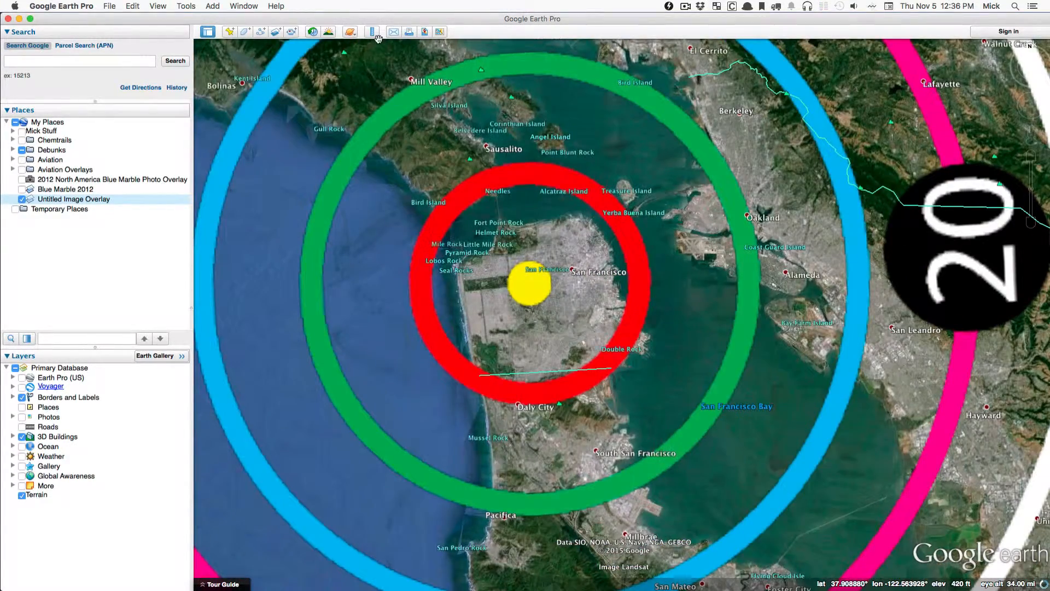
- Open and close the Ruler, then zoom out over the Bay Area rings
{"action": "left_click", "coordinate": [373, 32]}
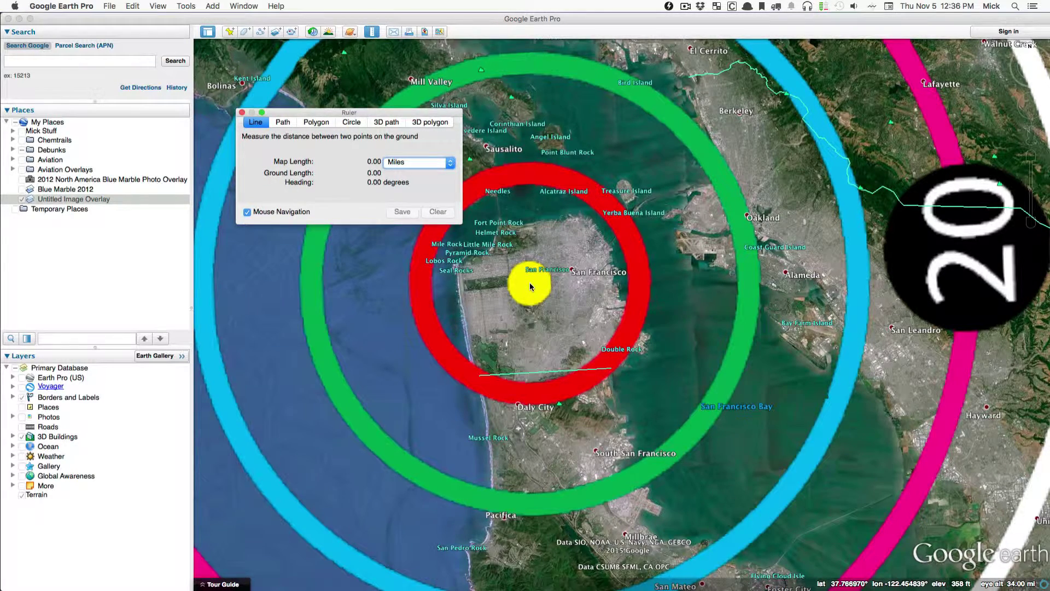
{"action": "left_click", "coordinate": [639, 281]}
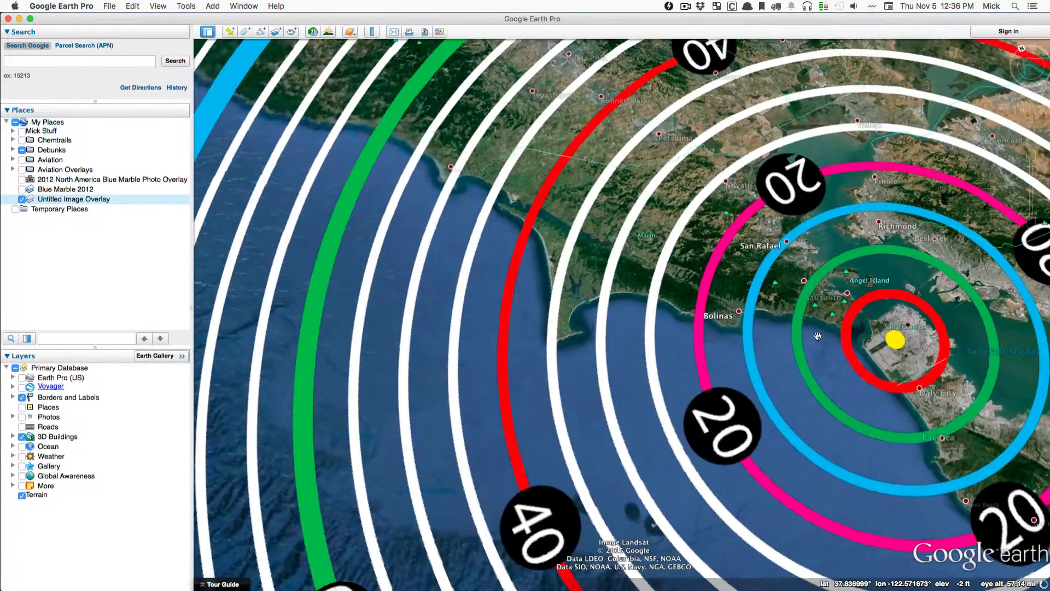
{"action": "scroll", "scroll_direction": "down", "scroll_amount": 3}
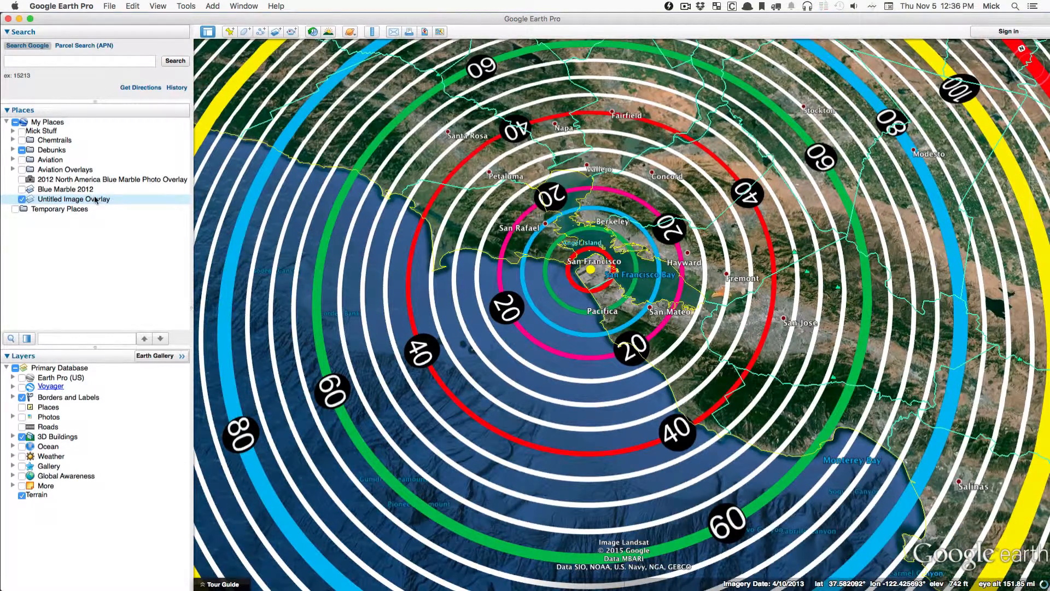
- Rename the rings overlay to 'Sky Distance Guide' in its properties
{"action": "right_click", "coordinate": [74, 199]}
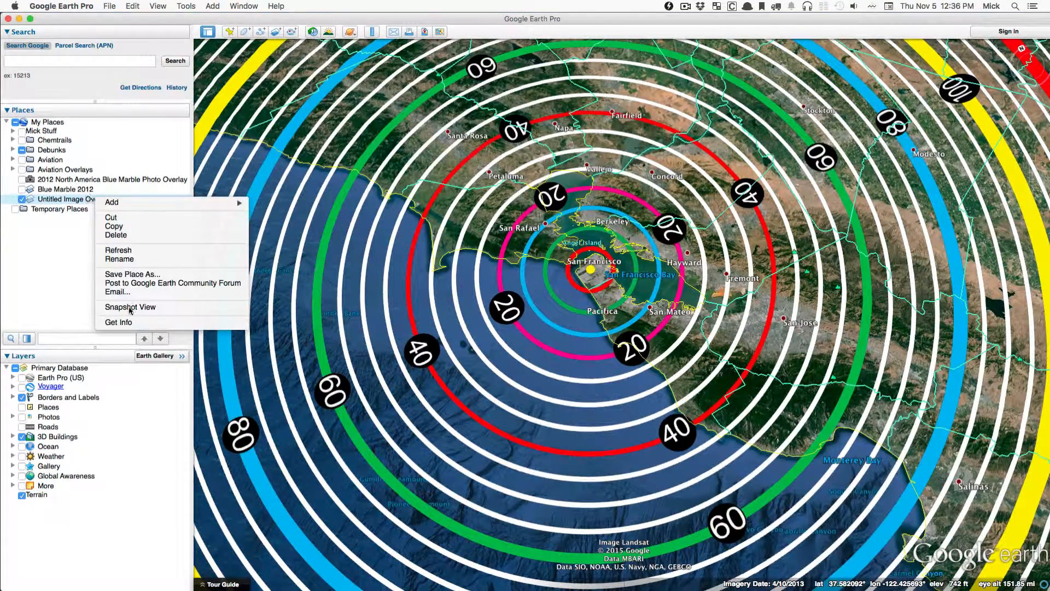
{"action": "left_click", "coordinate": [119, 322]}
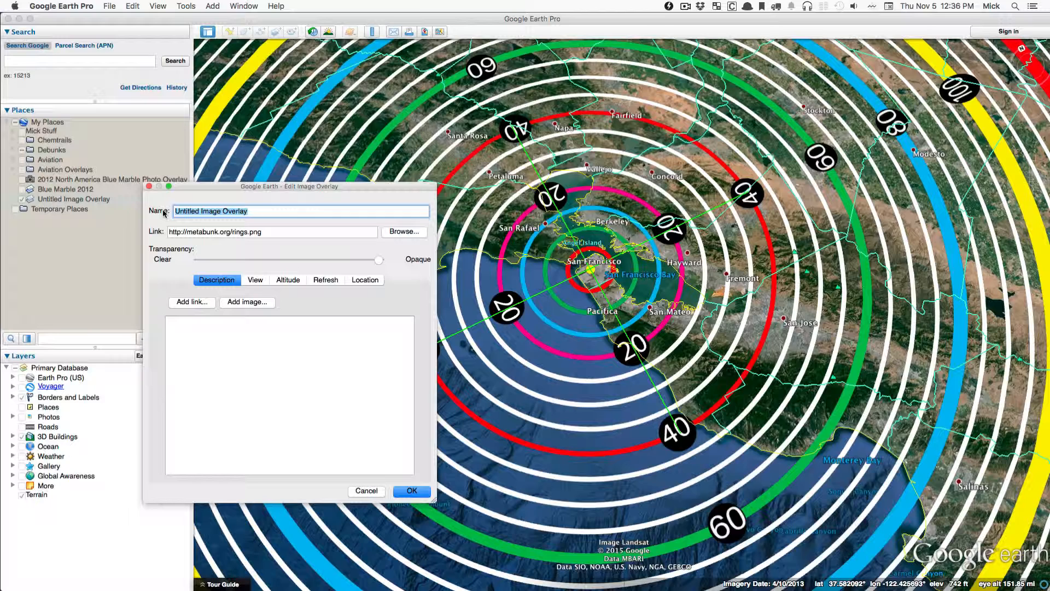
{"action": "type", "text": "Sky Distance G"}
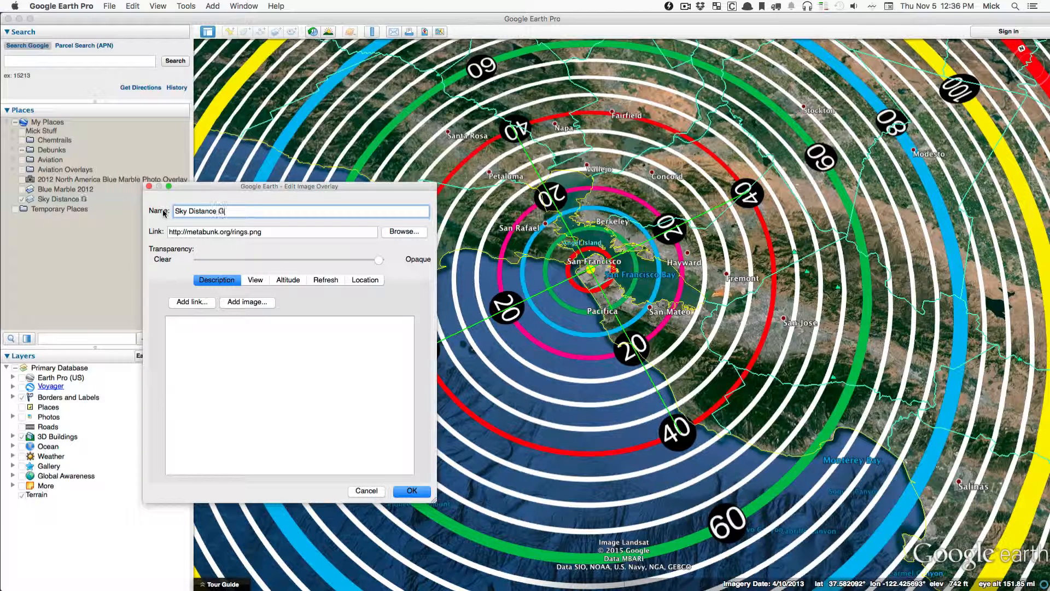
{"action": "type", "text": "uide"}
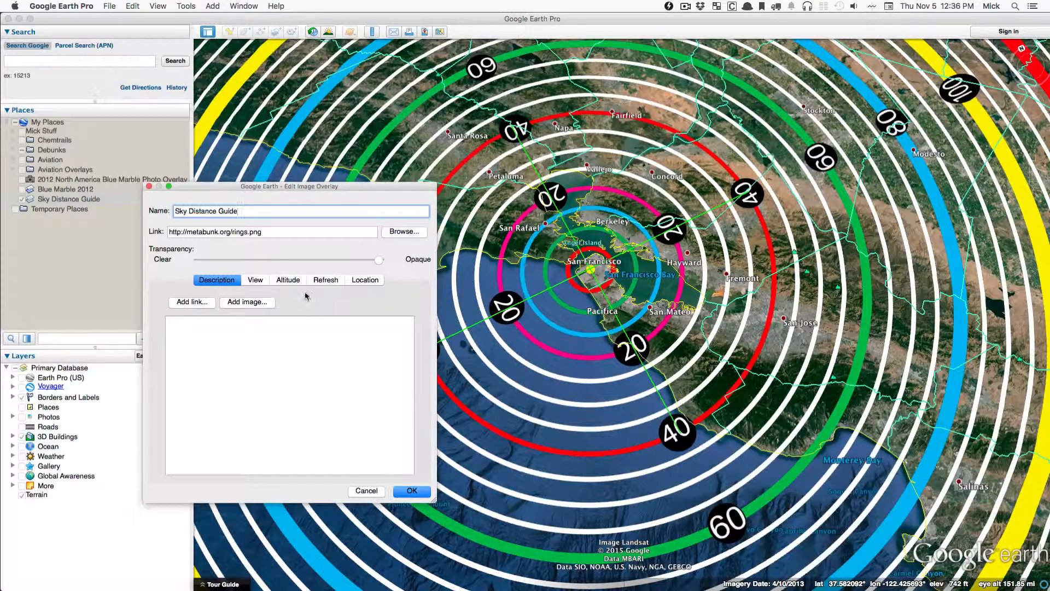
- Set the overlay altitude to 10000 m absolute and confirm
{"action": "left_click", "coordinate": [286, 279]}
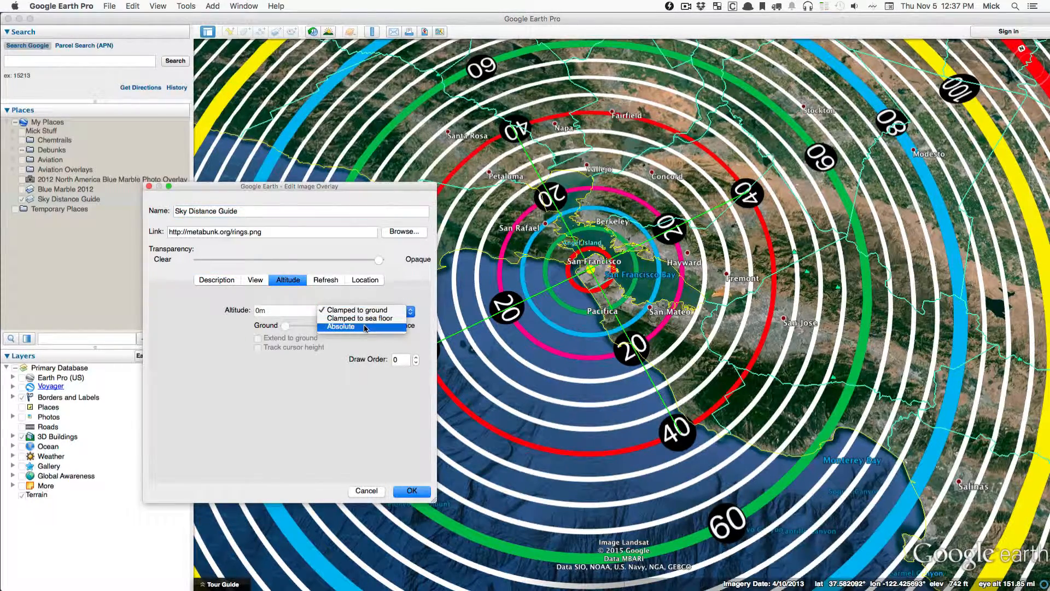
{"action": "left_click", "coordinate": [340, 327]}
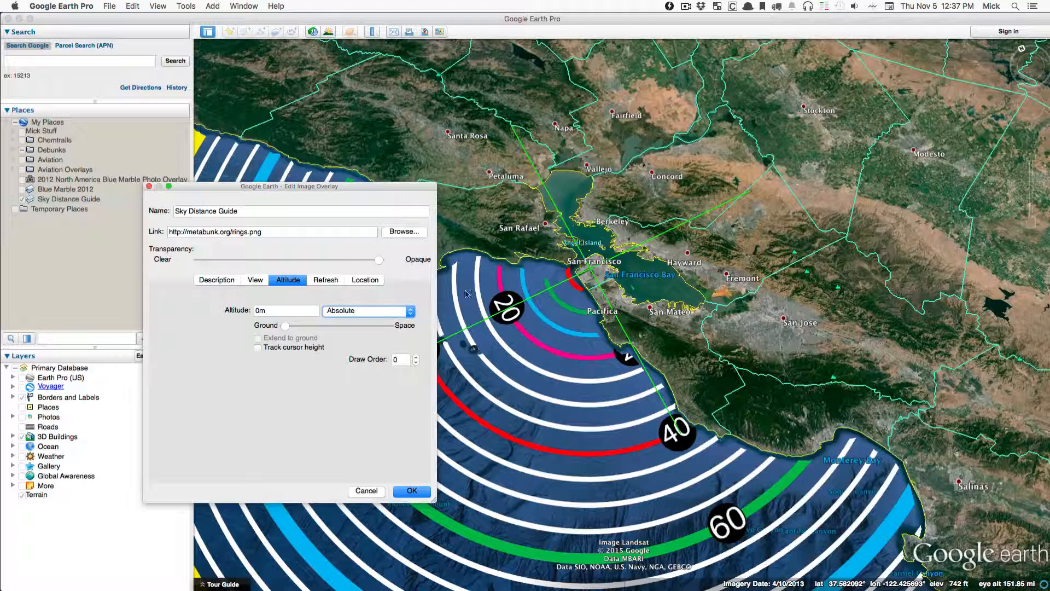
{"action": "left_click", "coordinate": [286, 310]}
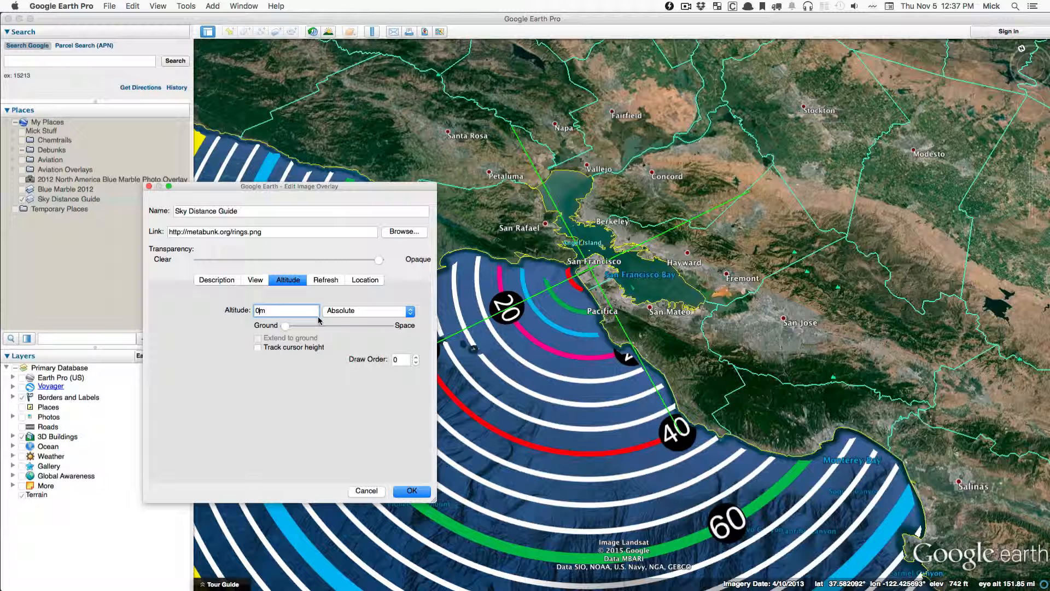
{"action": "type", "text": "1000"}
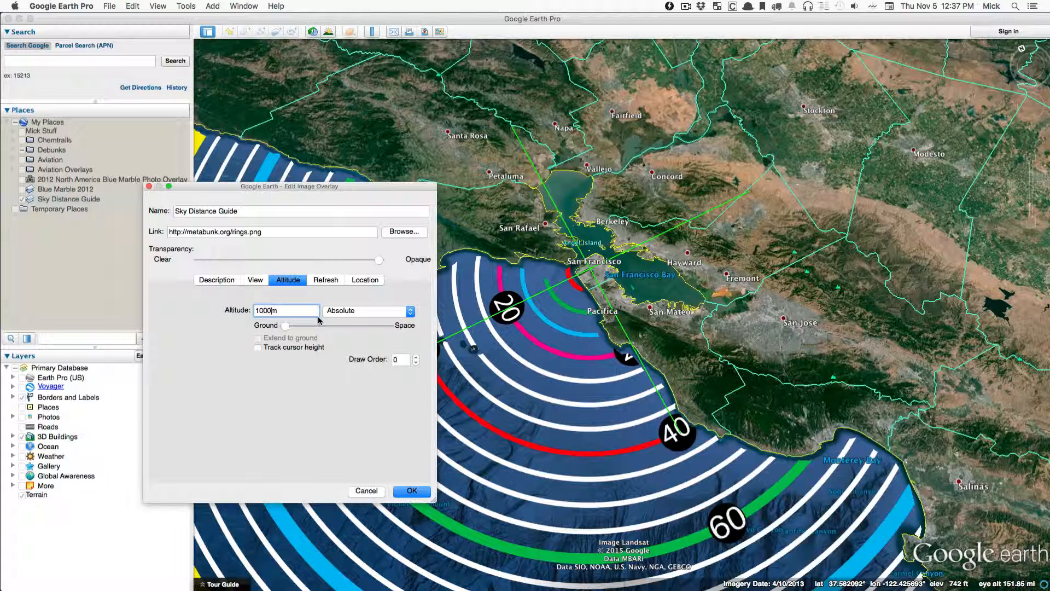
{"action": "type", "text": "0"}
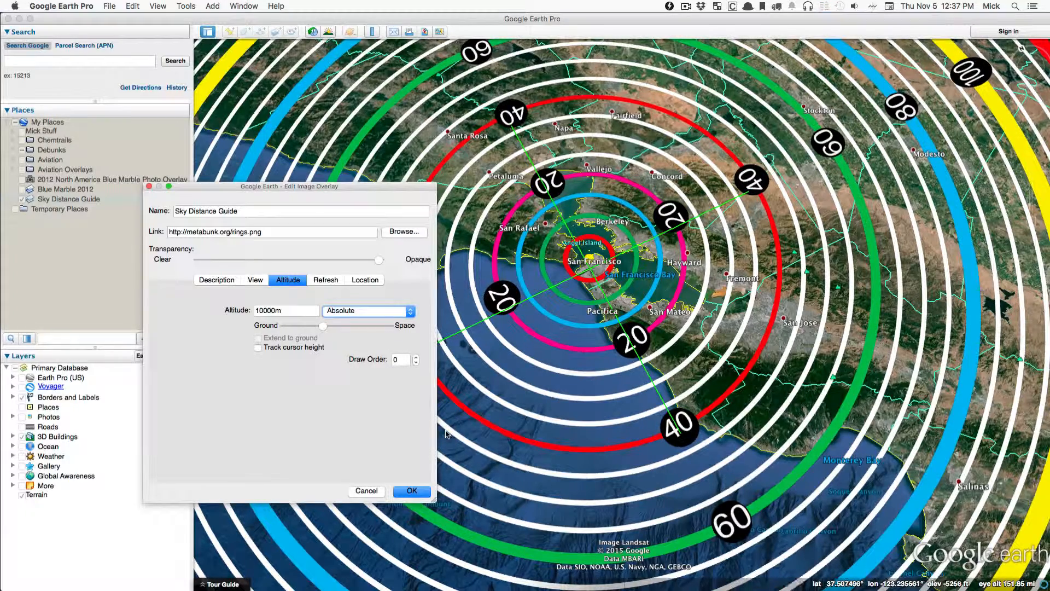
{"action": "left_click", "coordinate": [411, 491]}
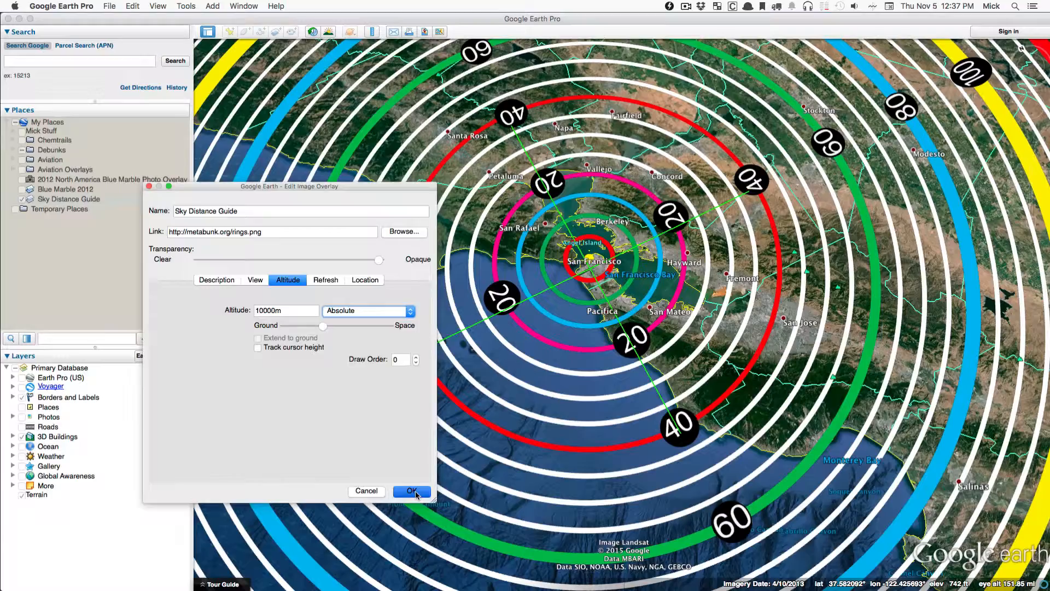
- Close the overlay settings and zoom down to San Francisco's streets
{"action": "left_click", "coordinate": [411, 491]}
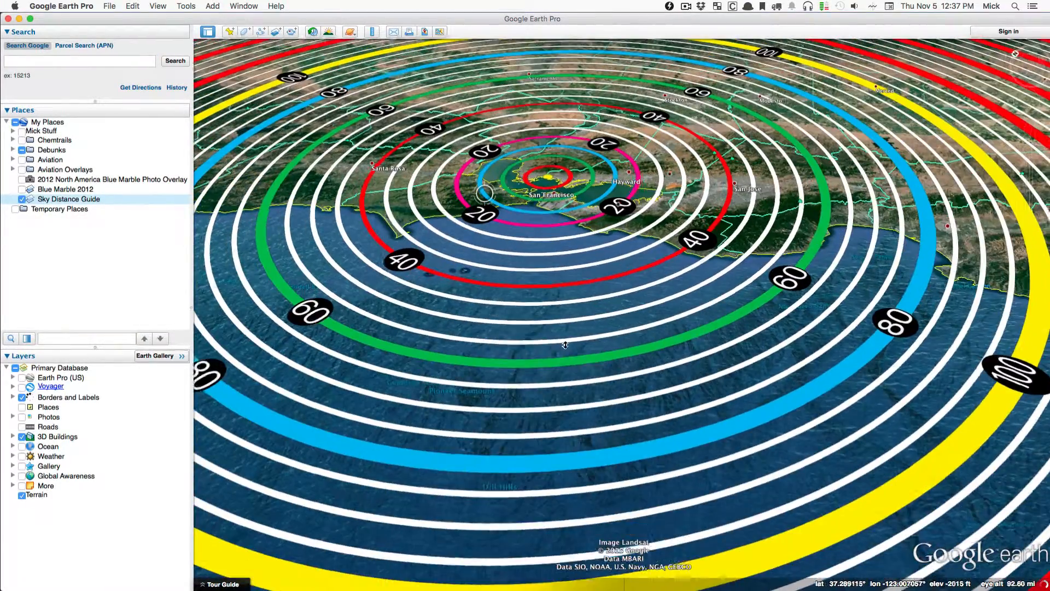
{"action": "scroll", "scroll_direction": "up", "scroll_amount": 3}
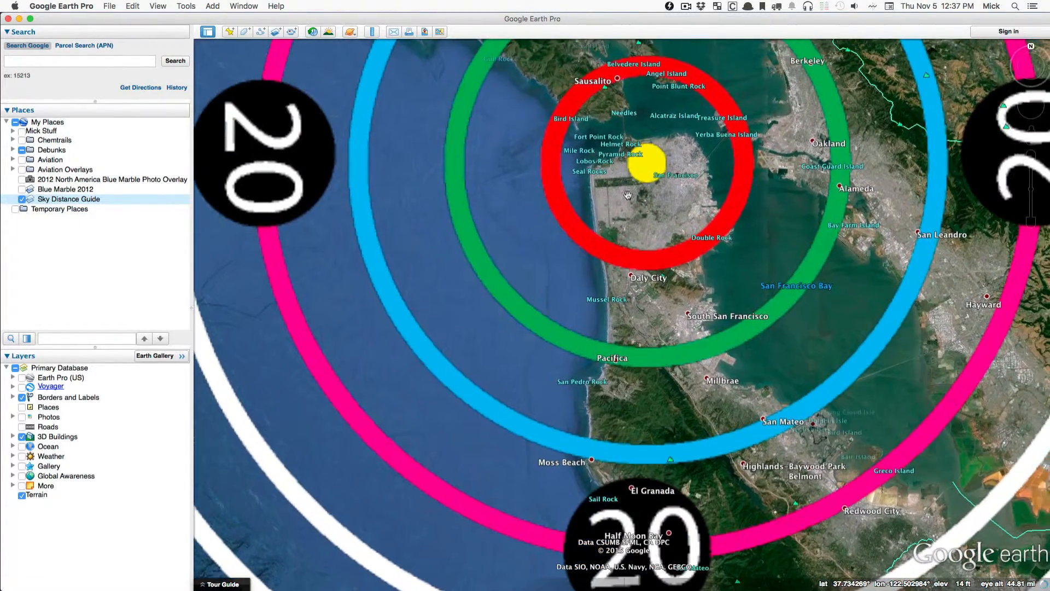
{"action": "scroll", "scroll_direction": "up", "scroll_amount": 3}
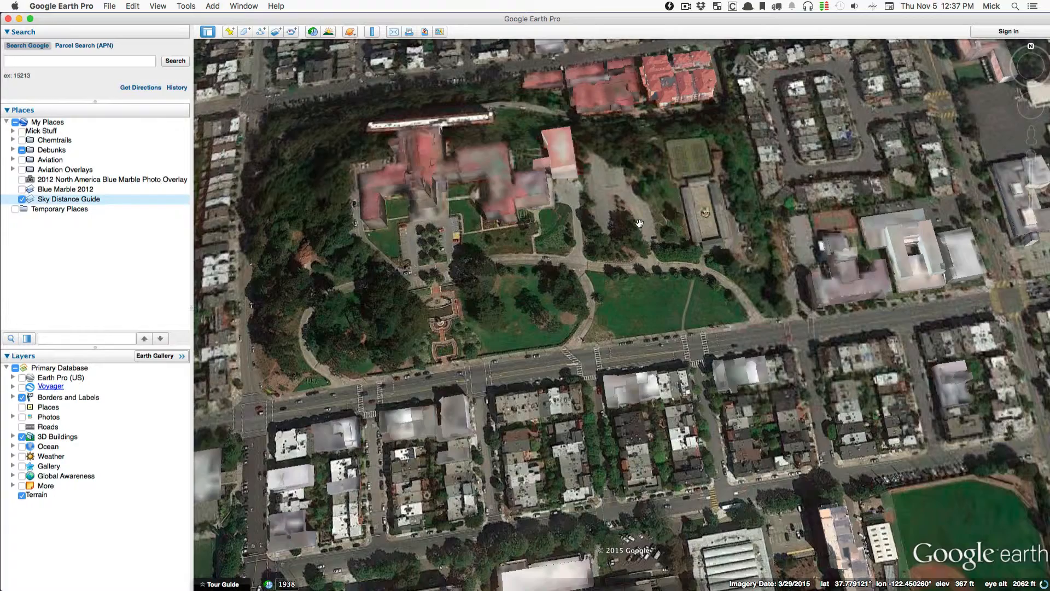
{"action": "scroll", "scroll_direction": "down", "scroll_amount": 3}
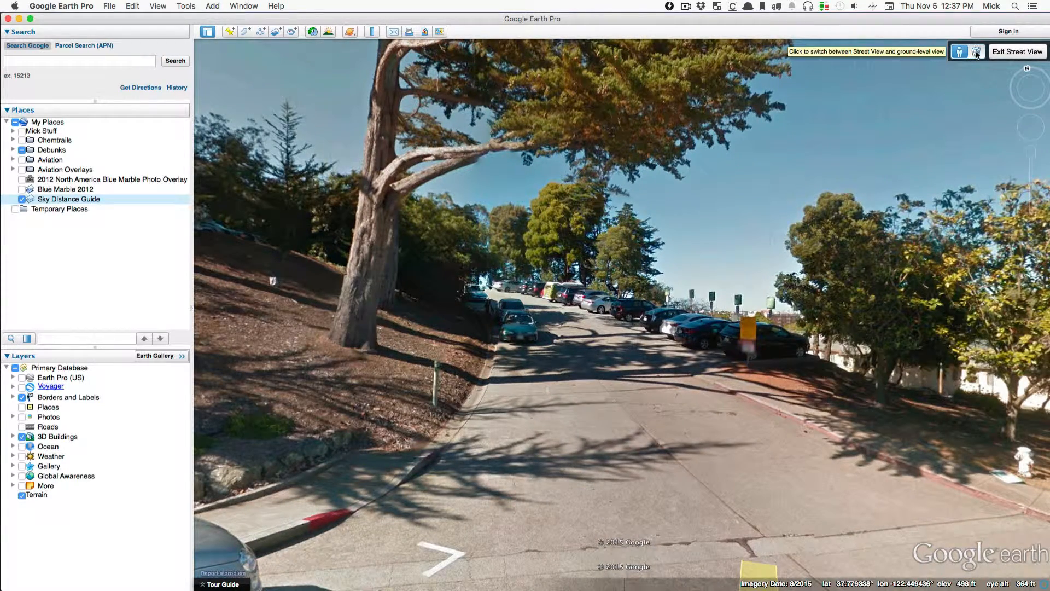
- Switch from Street View to ground-level view beneath the rings
{"action": "left_click", "coordinate": [958, 51]}
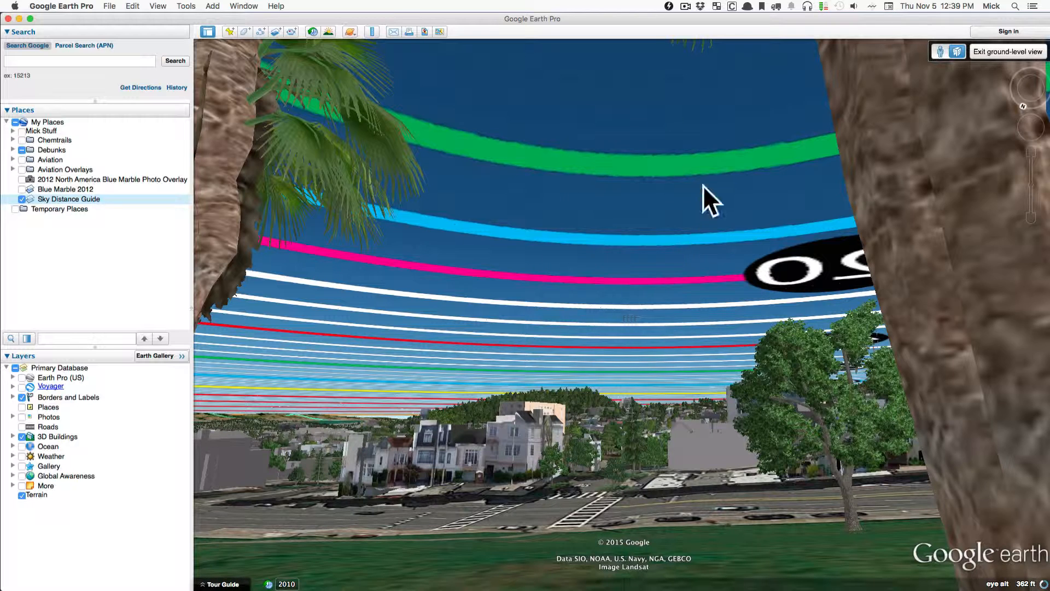
{"action": "mouse_move", "coordinate": [683, 194]}
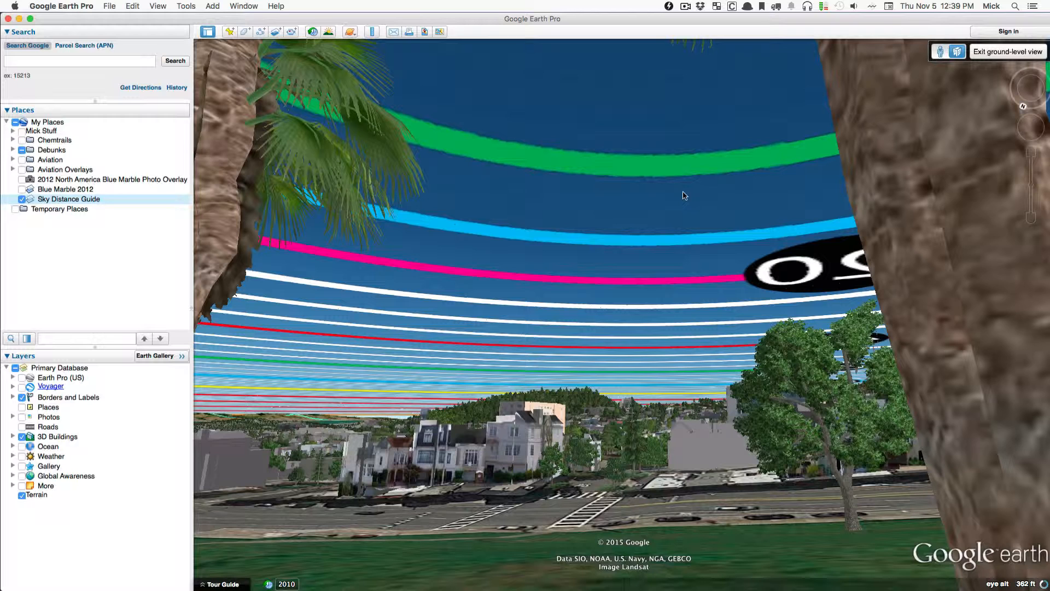